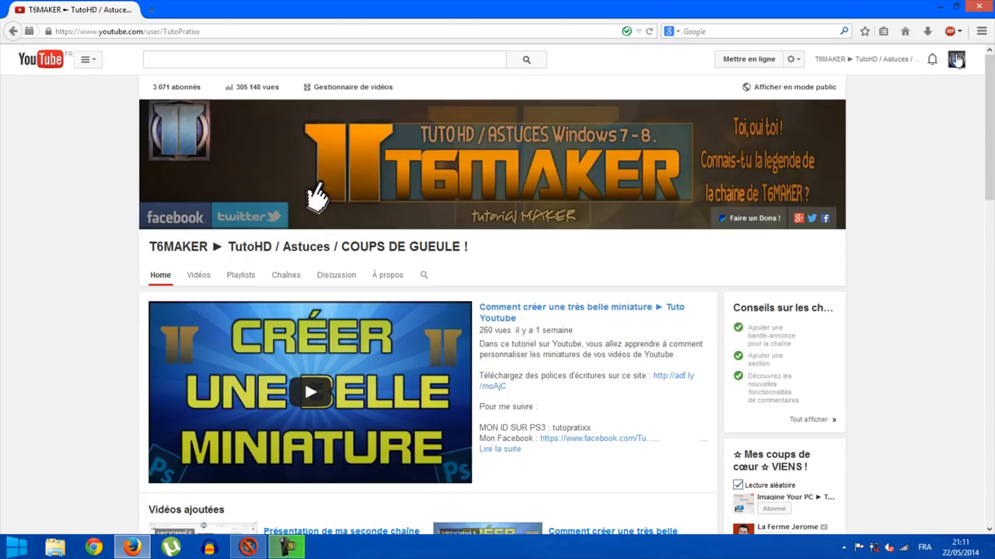
From the account menu, reach the creator dashboard and expand its Communauté section.
left_click(956, 59)
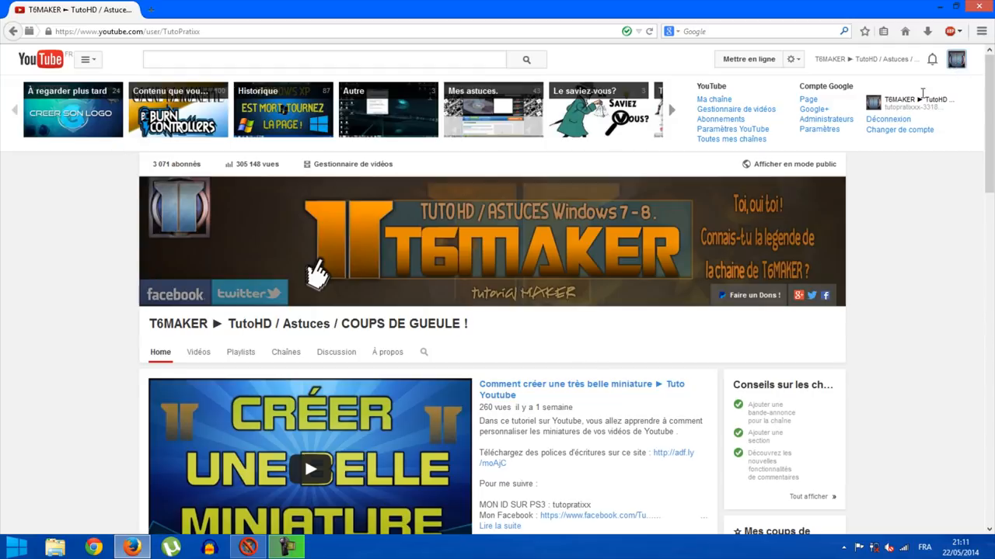
mouse_move(749, 139)
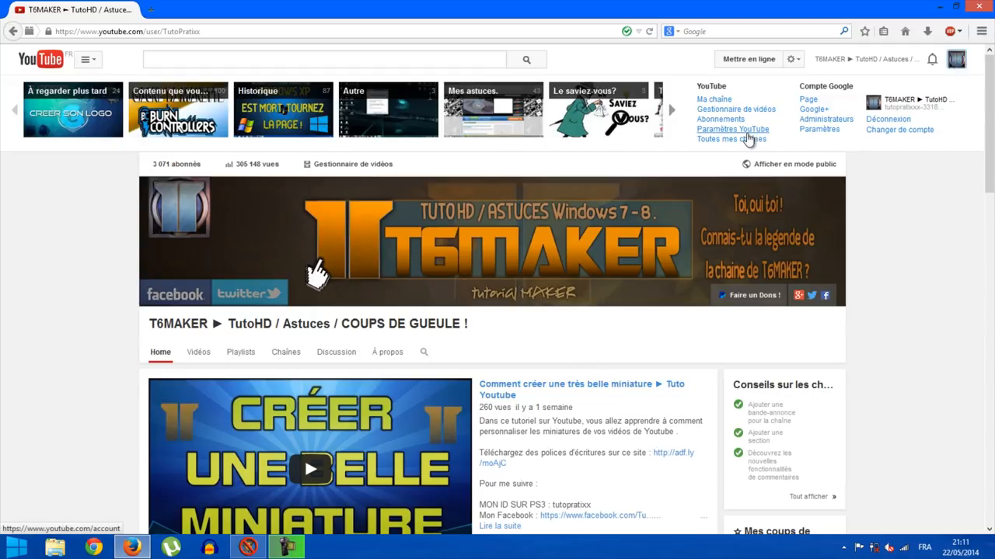
left_click(732, 129)
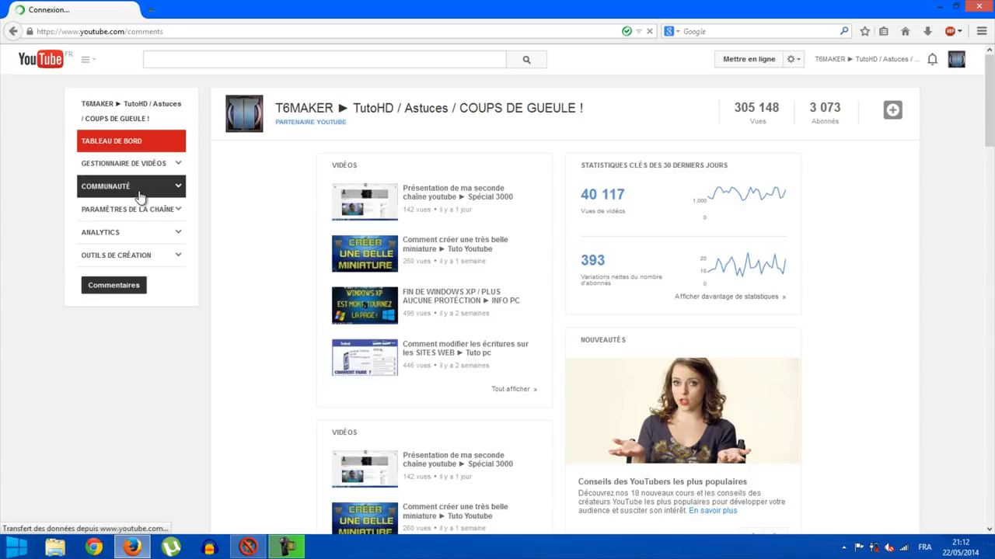
left_click(113, 285)
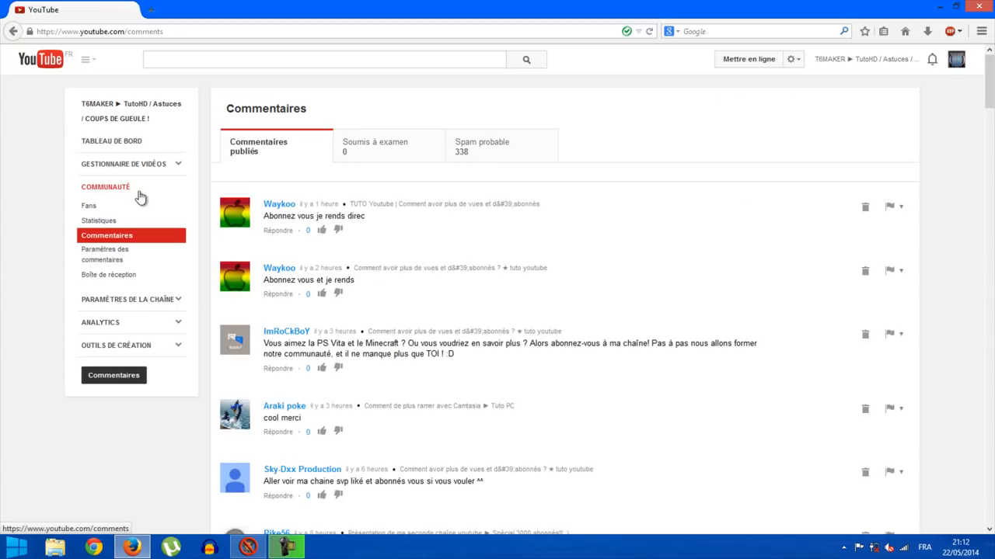
mouse_move(89, 206)
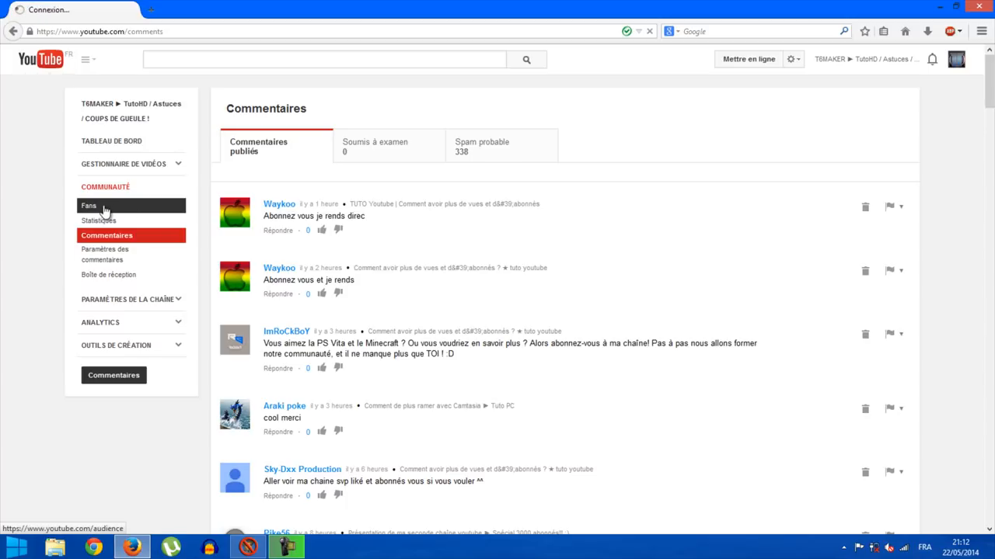
Open Fans under Communauté to list top fans with subscriber counts.
left_click(88, 206)
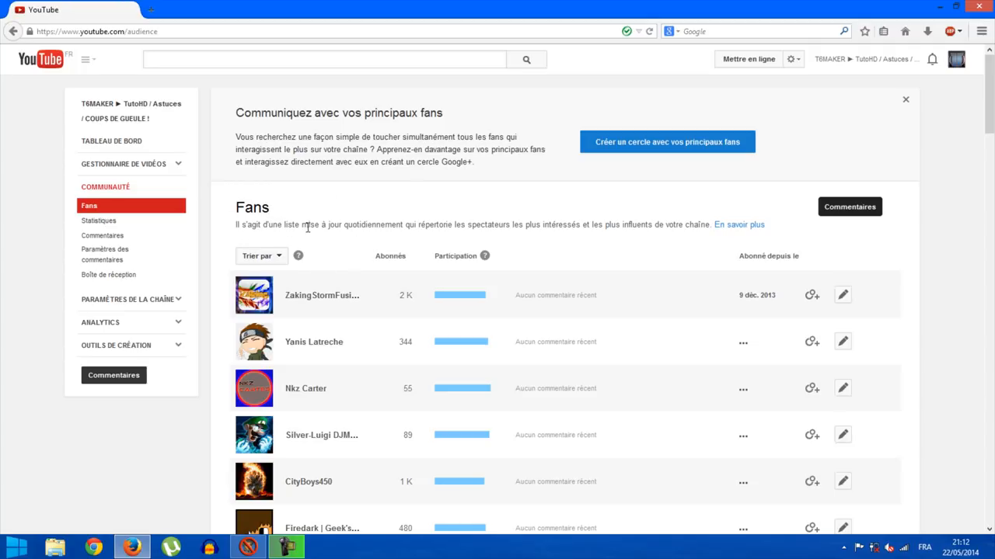
mouse_move(550, 249)
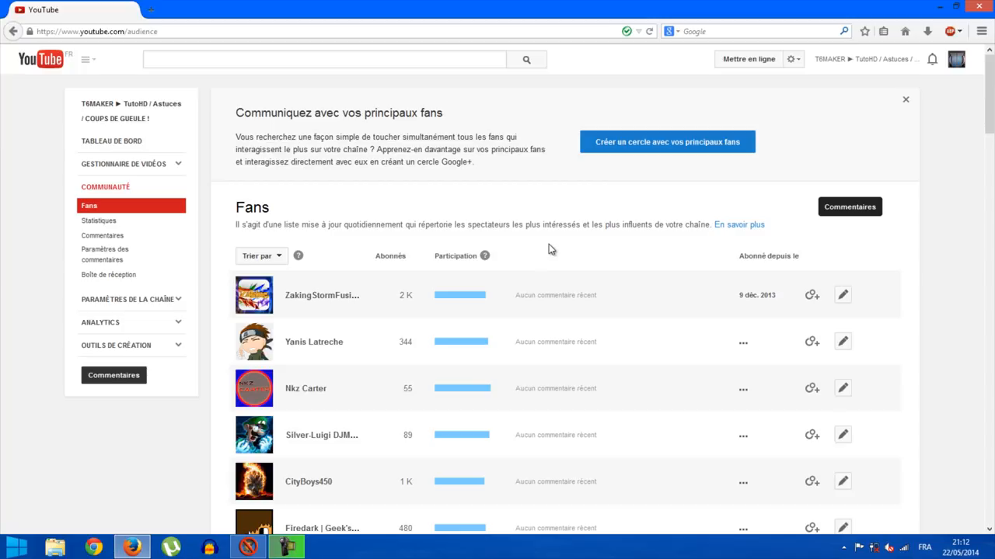
mouse_move(557, 253)
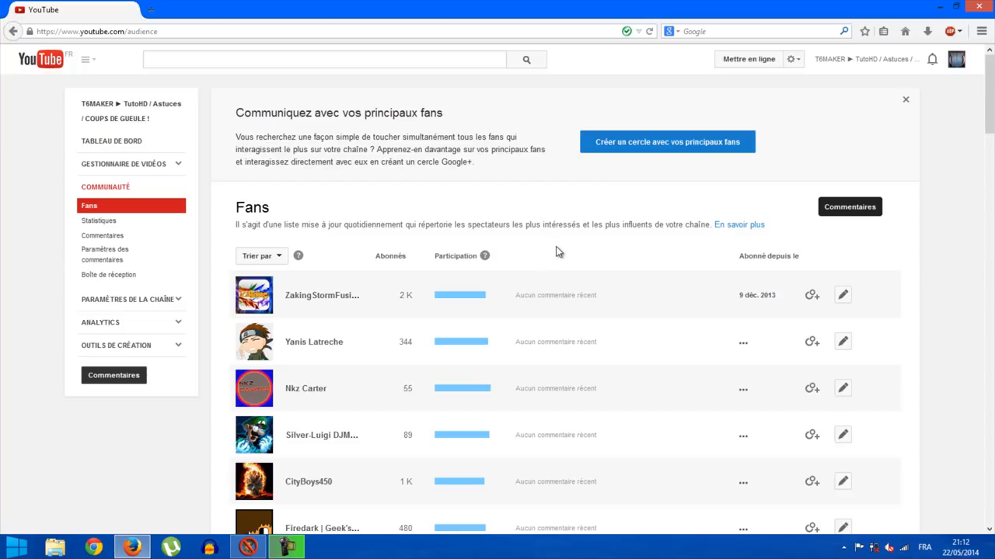
mouse_move(561, 254)
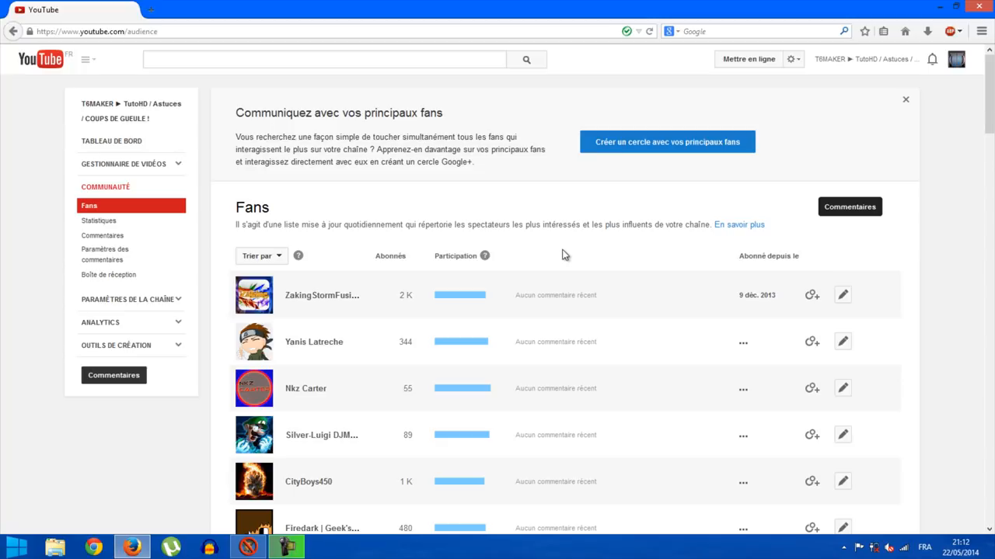
mouse_move(751, 251)
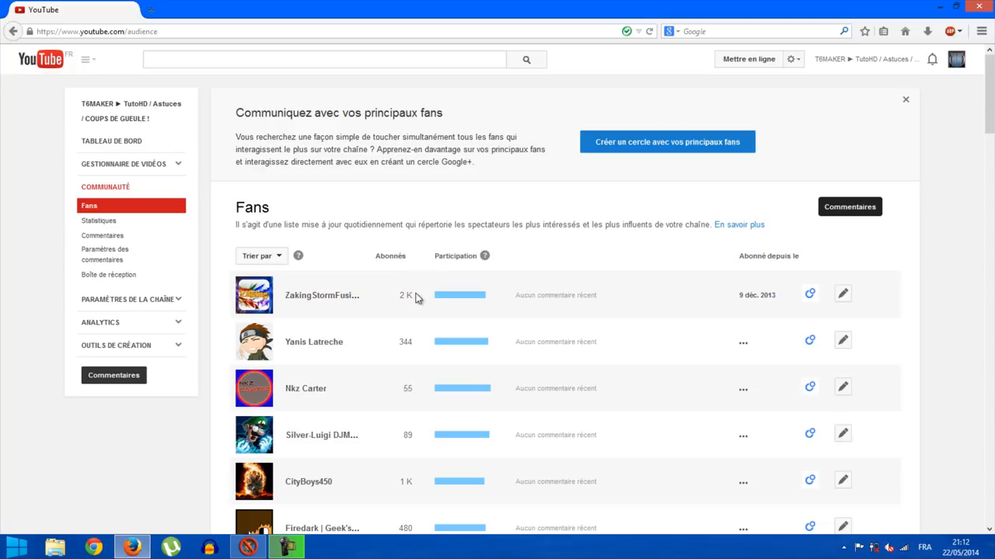
mouse_move(422, 271)
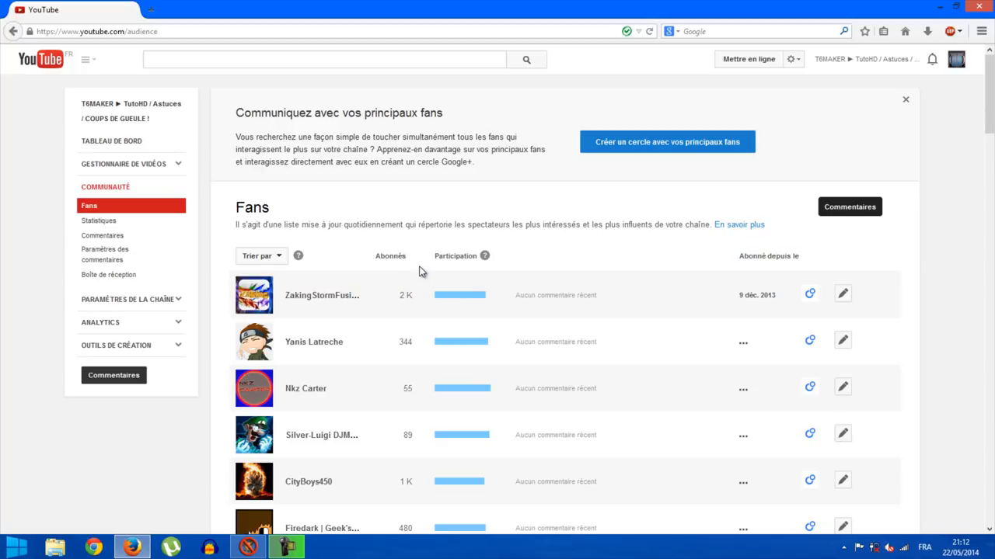
mouse_move(418, 302)
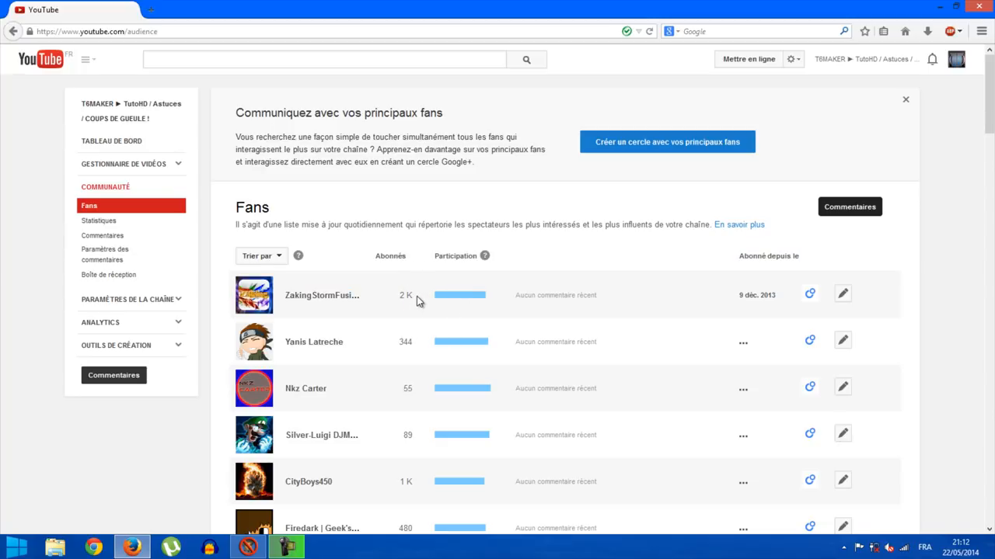
mouse_move(451, 303)
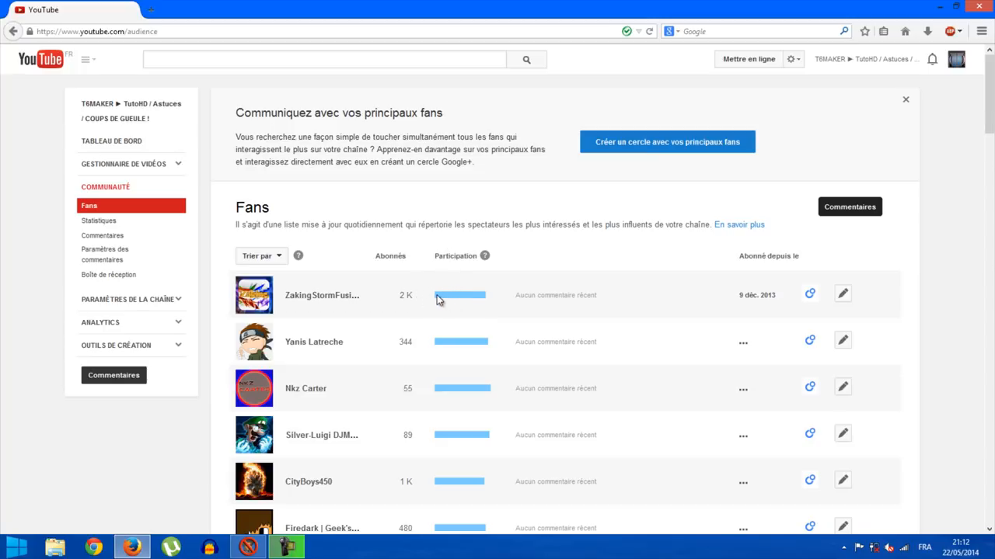
mouse_move(486, 296)
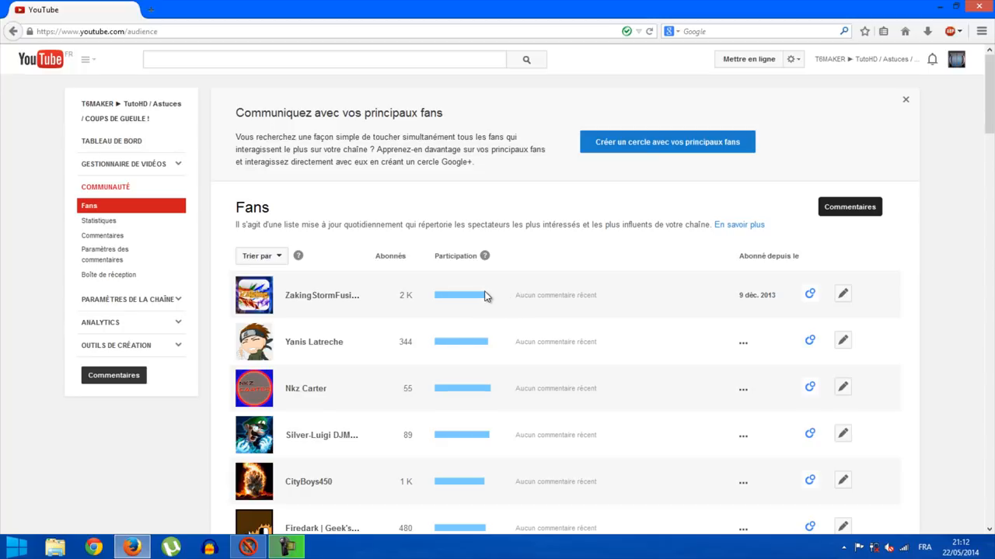
mouse_move(465, 301)
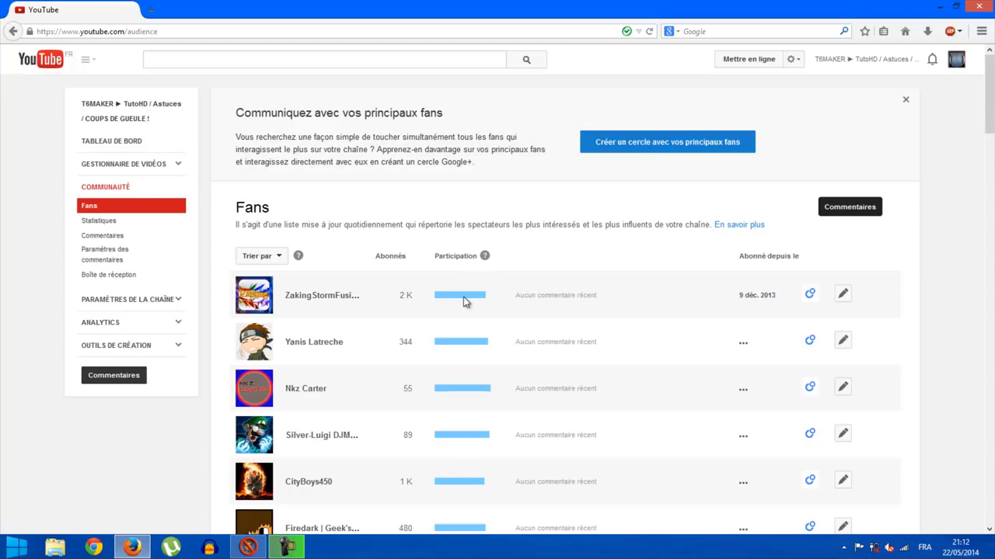
mouse_move(516, 296)
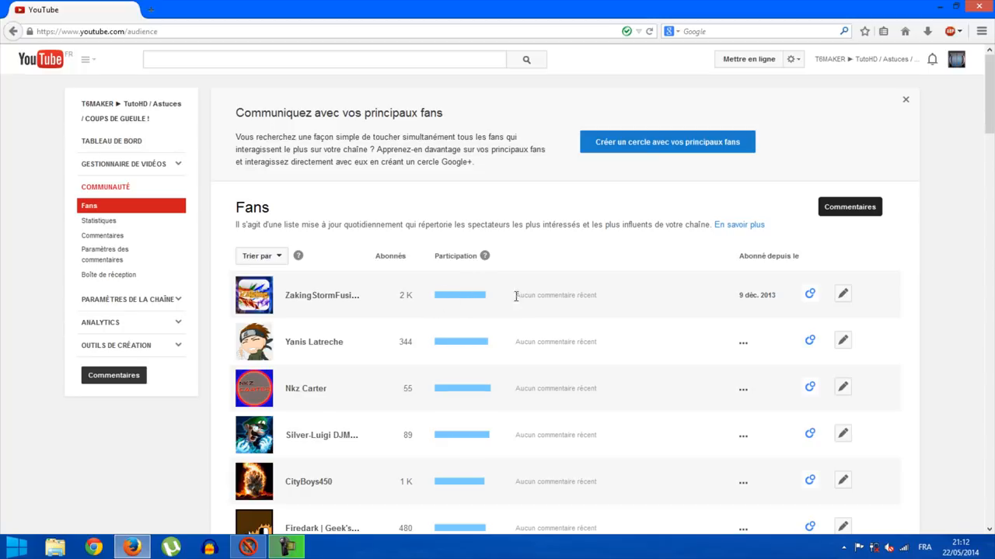
scroll("down", 3)
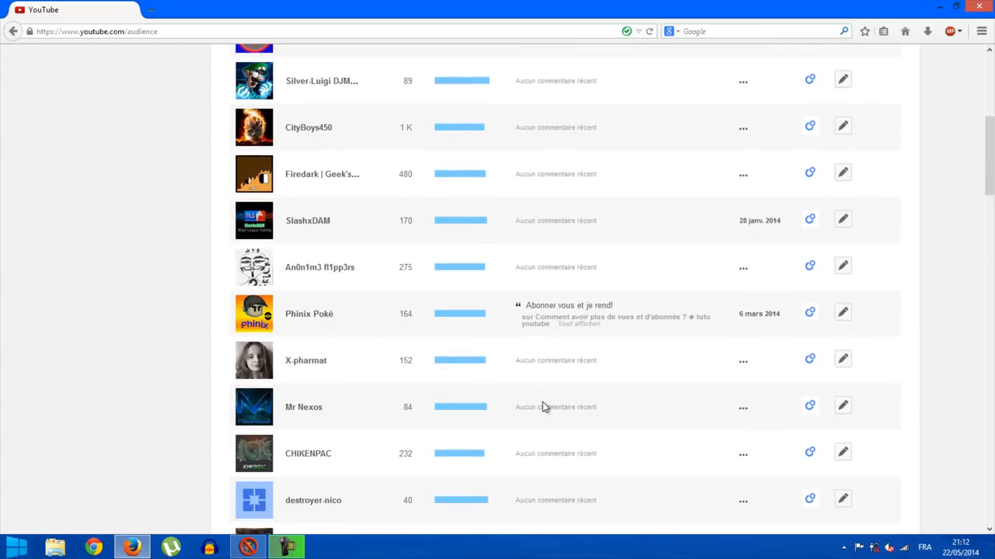
scroll("down", 3)
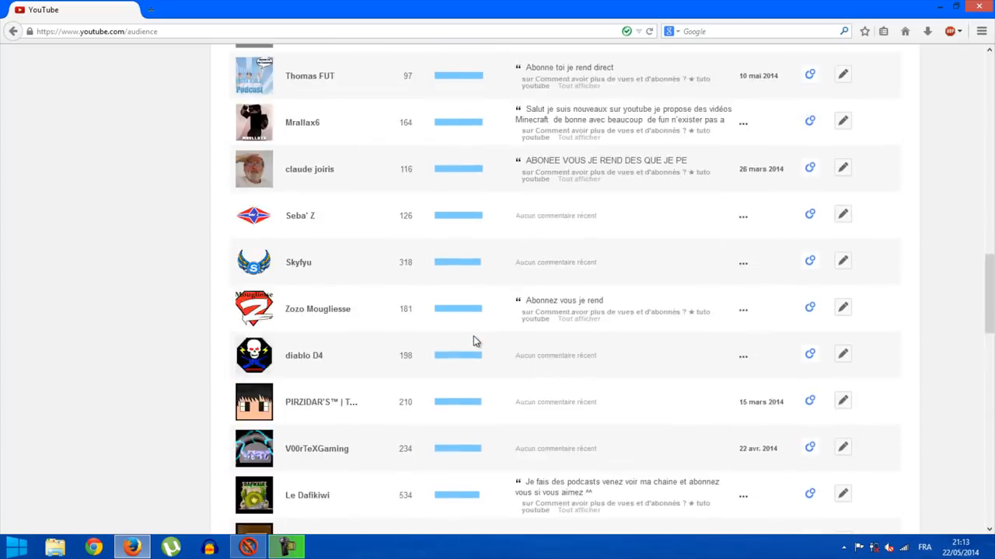
scroll("down", 3)
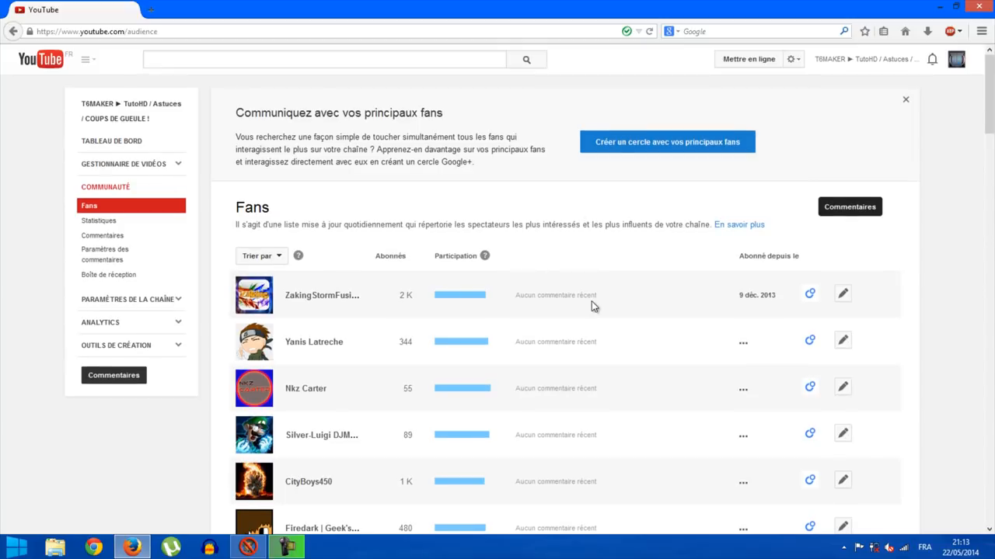
mouse_move(529, 258)
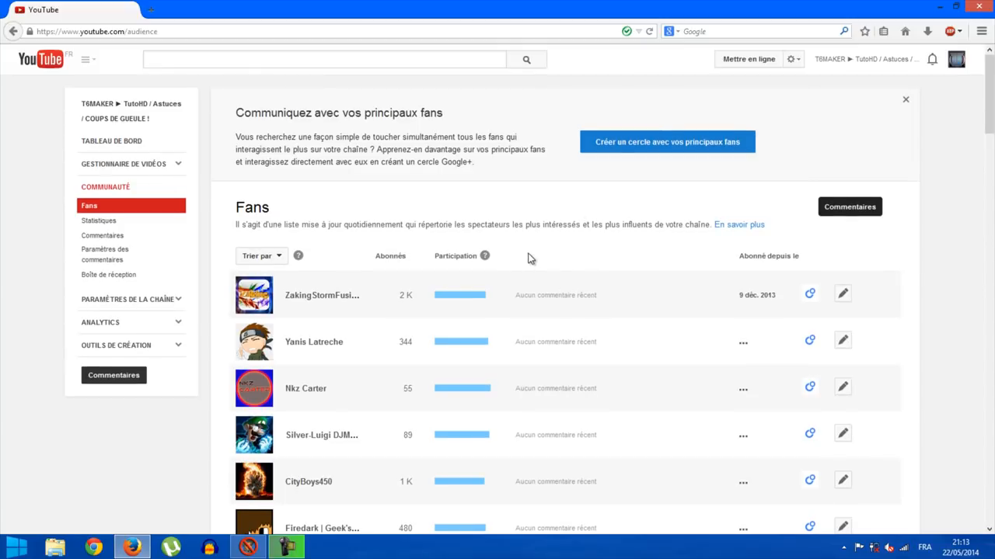
mouse_move(579, 293)
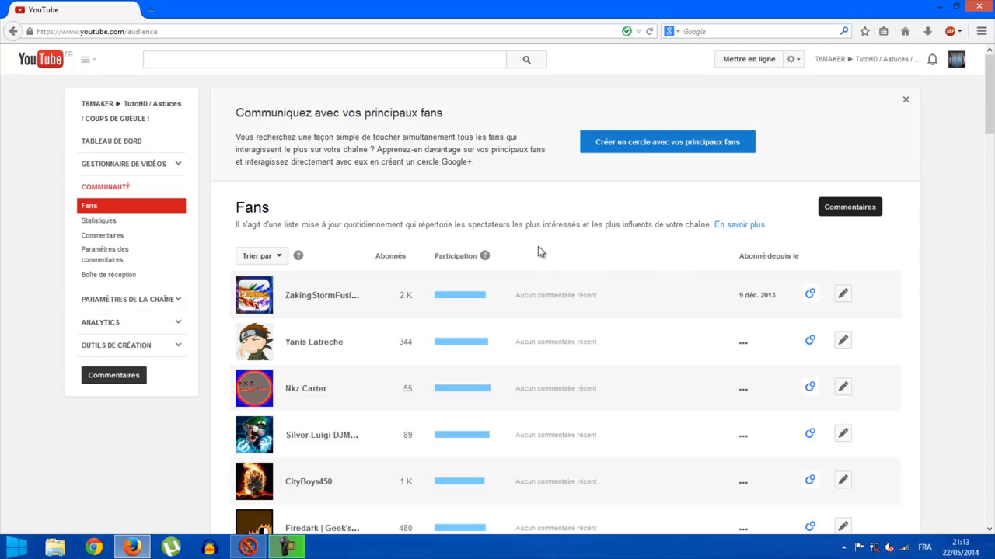
mouse_move(539, 300)
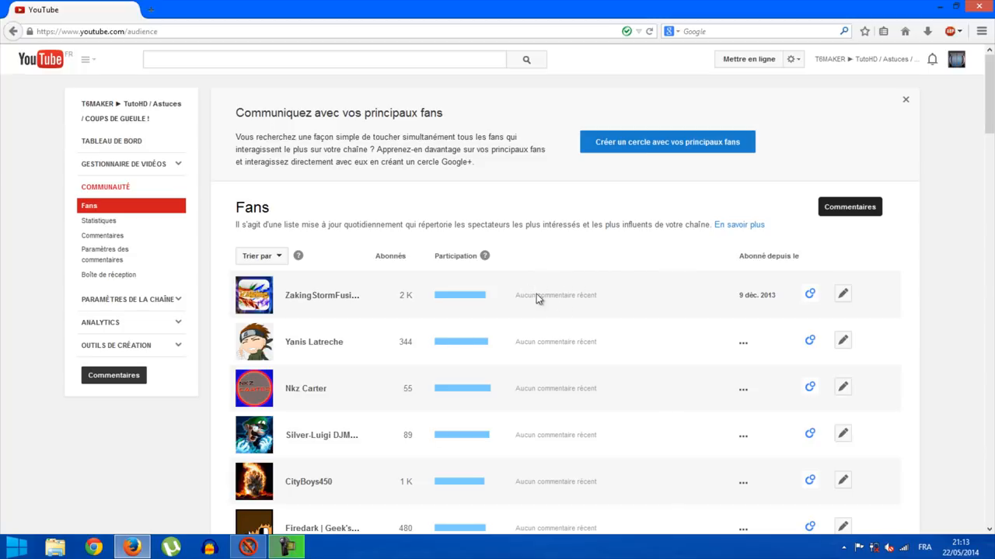
left_click(322, 296)
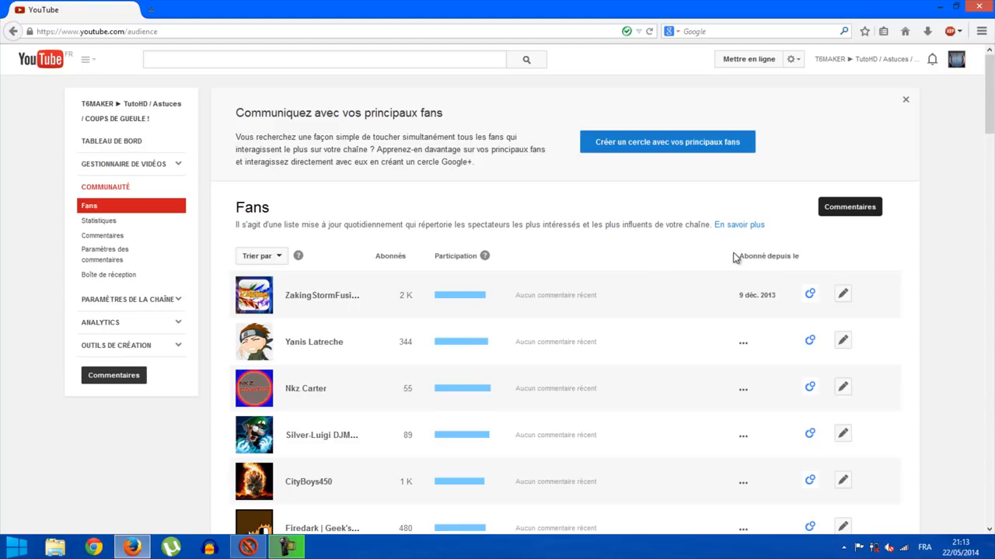
mouse_move(851, 533)
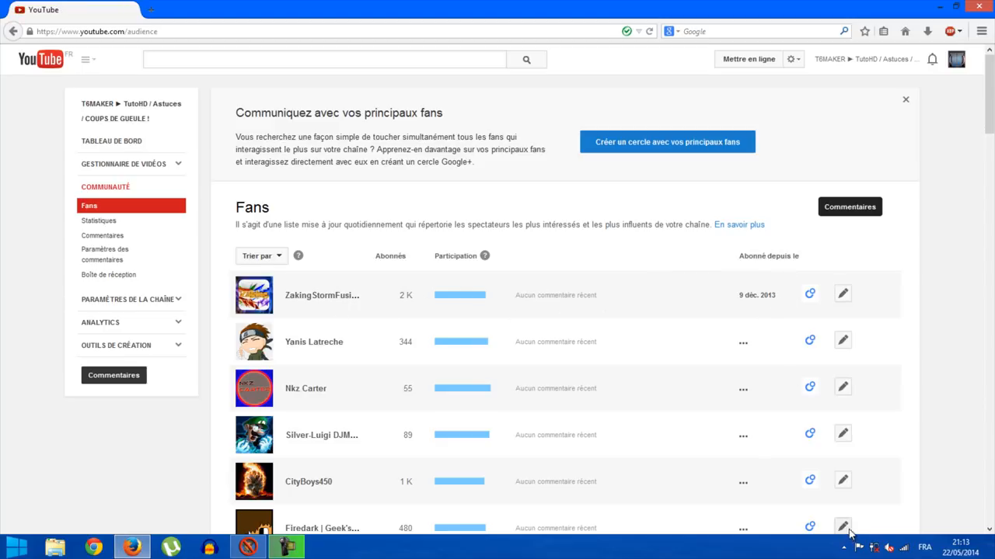
mouse_move(873, 541)
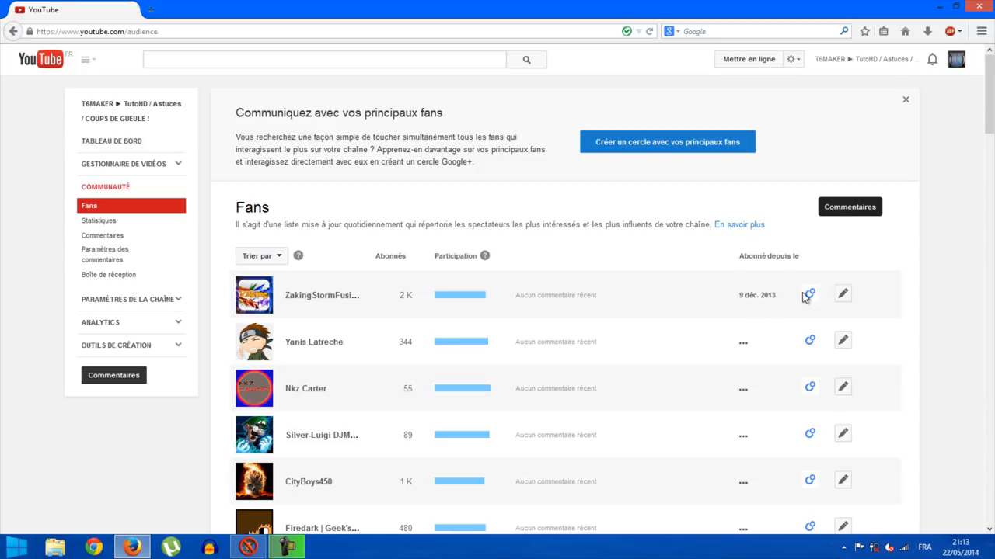
left_click(810, 294)
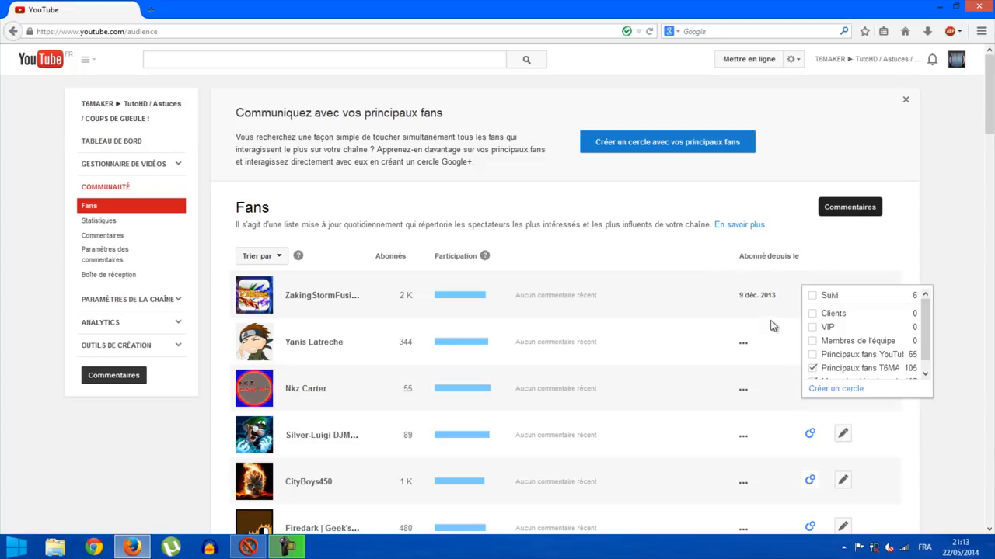
mouse_move(453, 409)
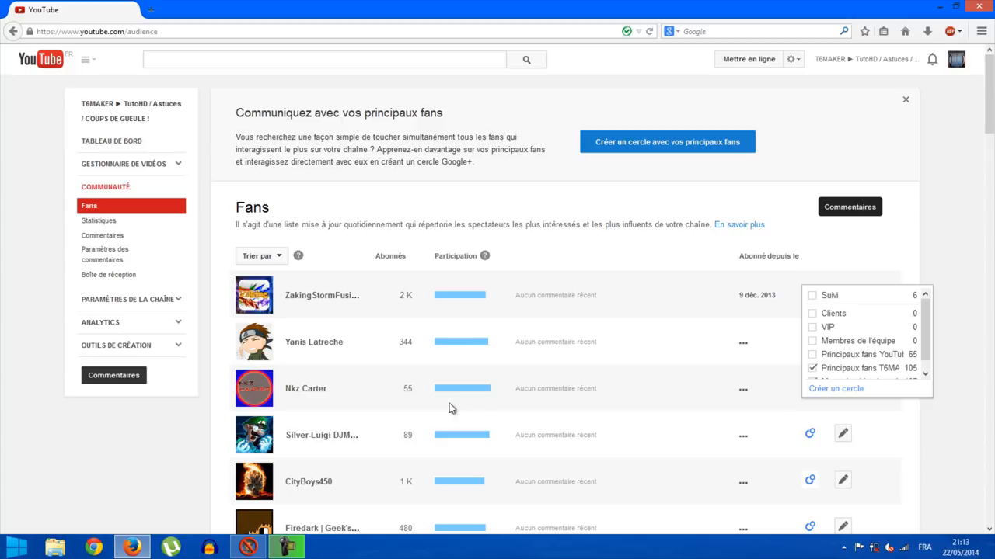
scroll("down", 3)
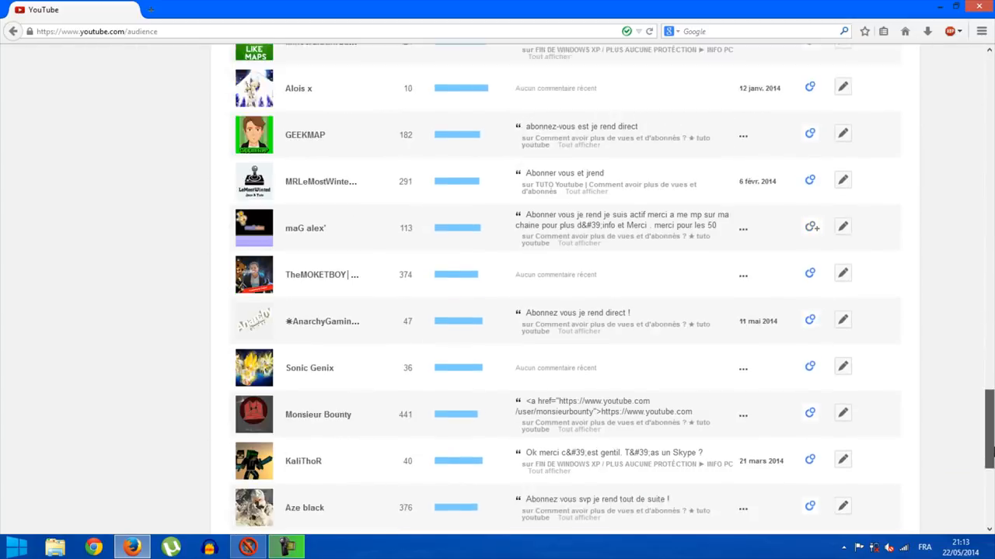
scroll("down", 3)
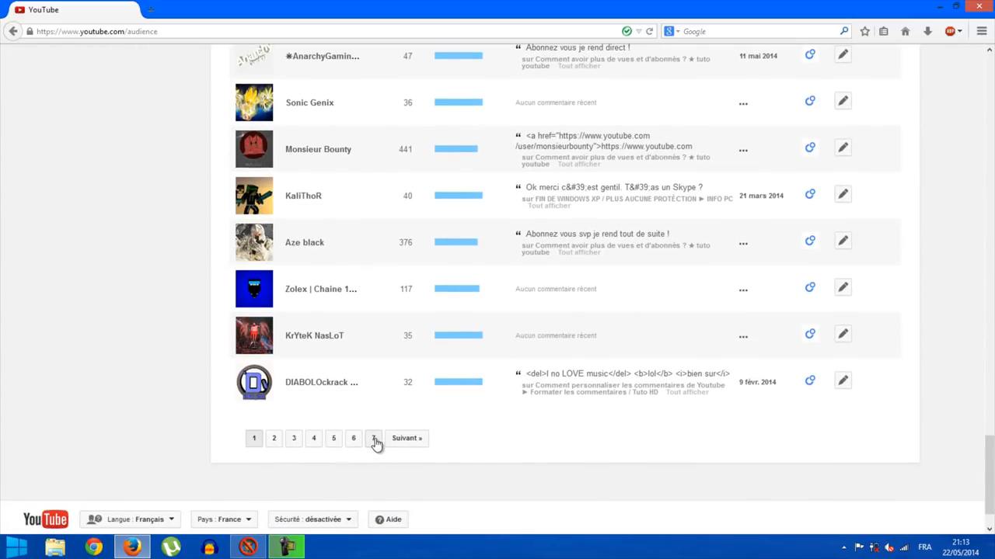
left_click(373, 438)
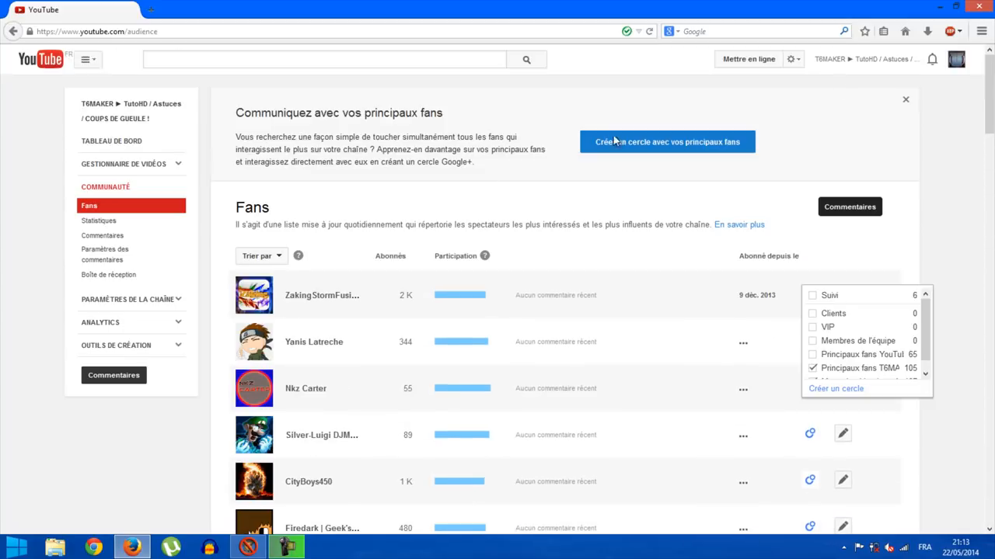
Sort fans by 'Date d'abonnement (le plus ancien en premier)'.
left_click(260, 256)
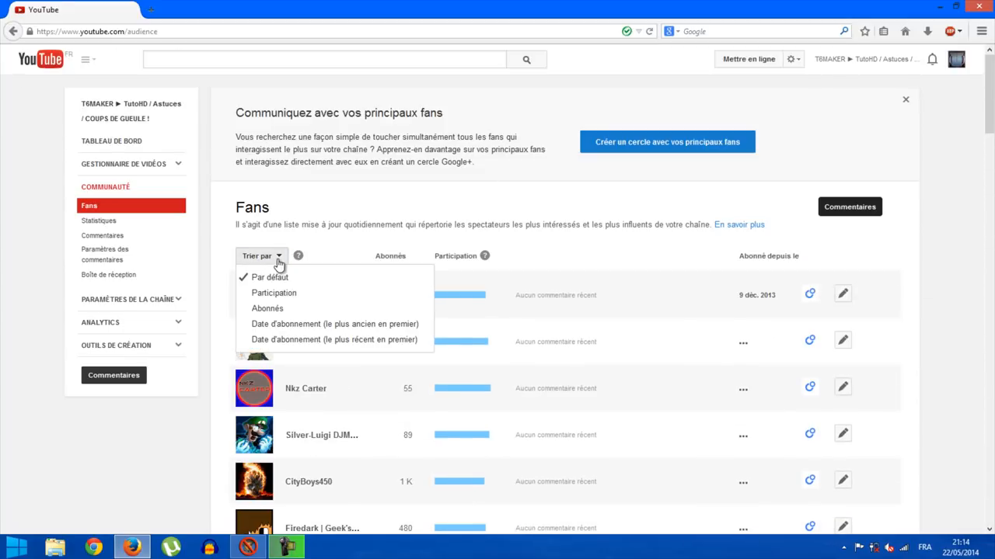
mouse_move(334, 324)
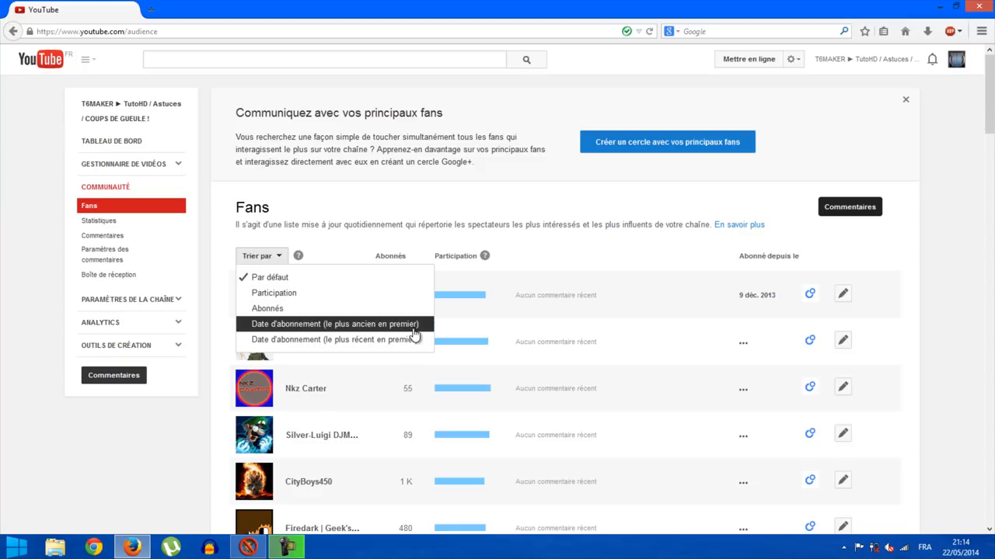
left_click(335, 324)
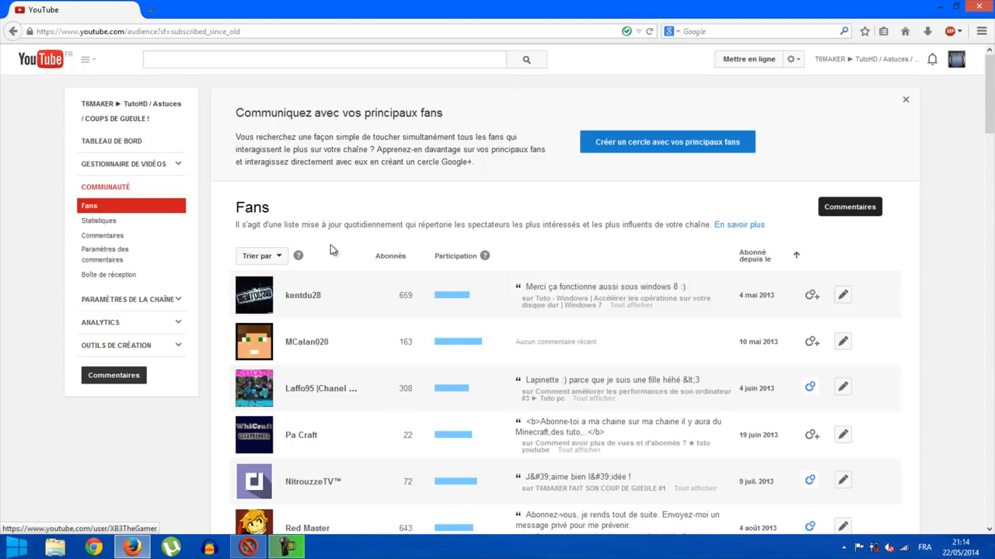
mouse_move(333, 307)
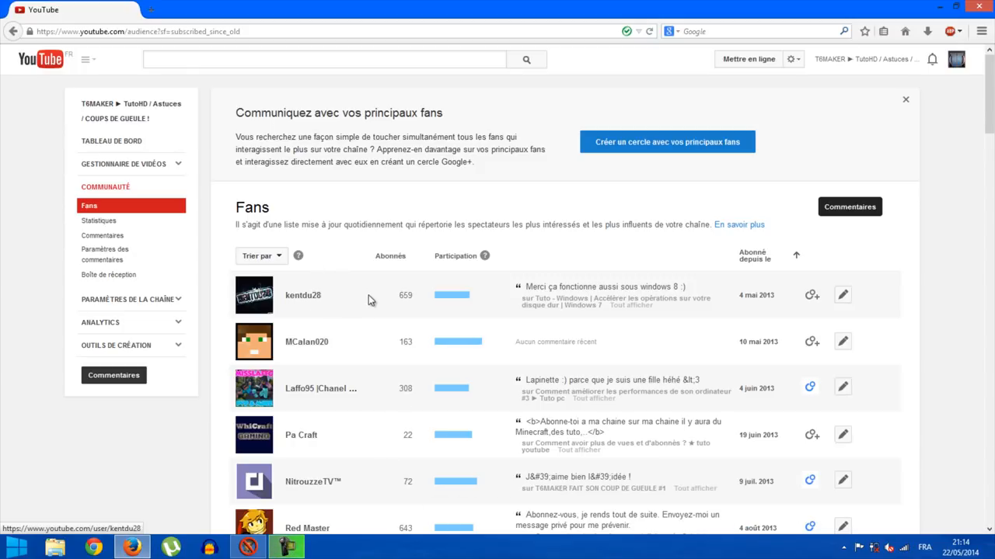
mouse_move(761, 311)
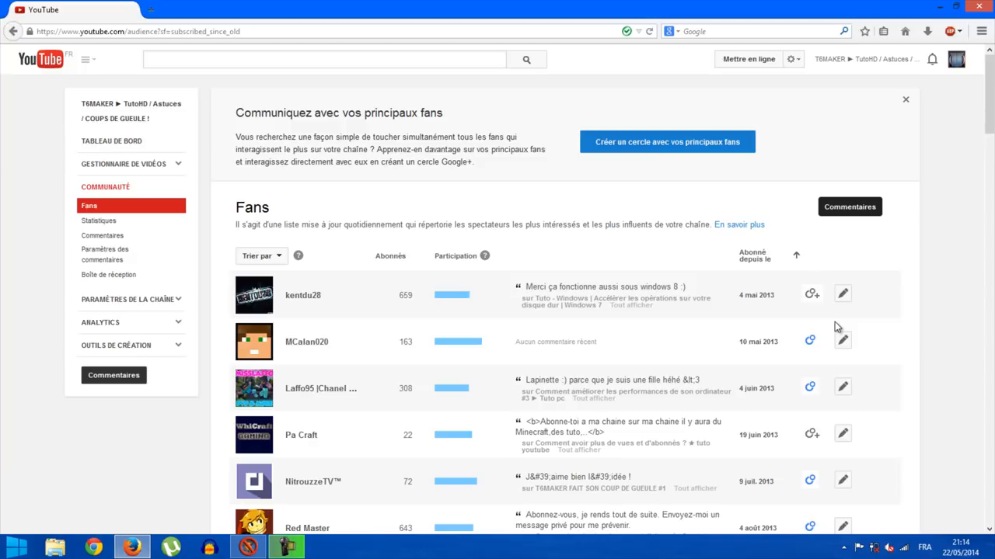
mouse_move(773, 316)
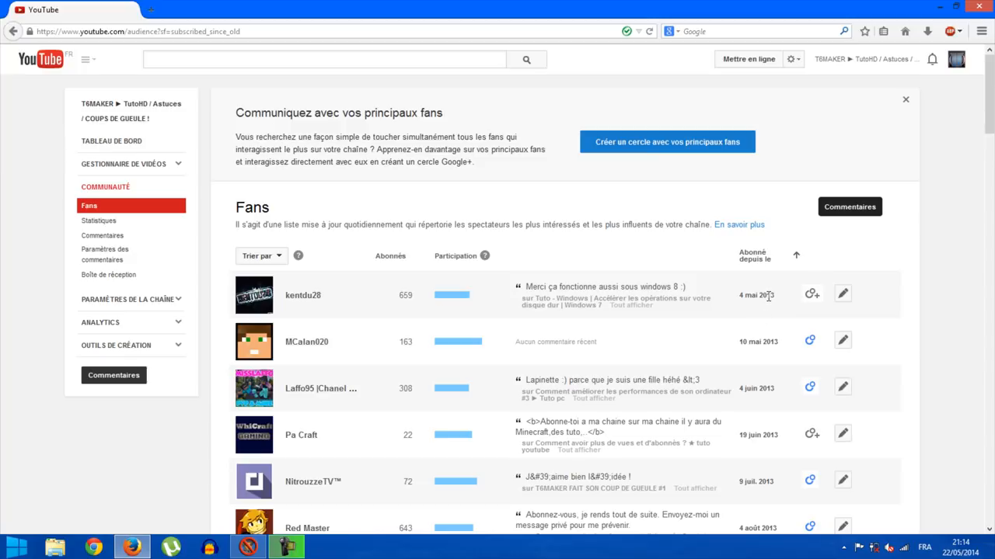
mouse_move(757, 317)
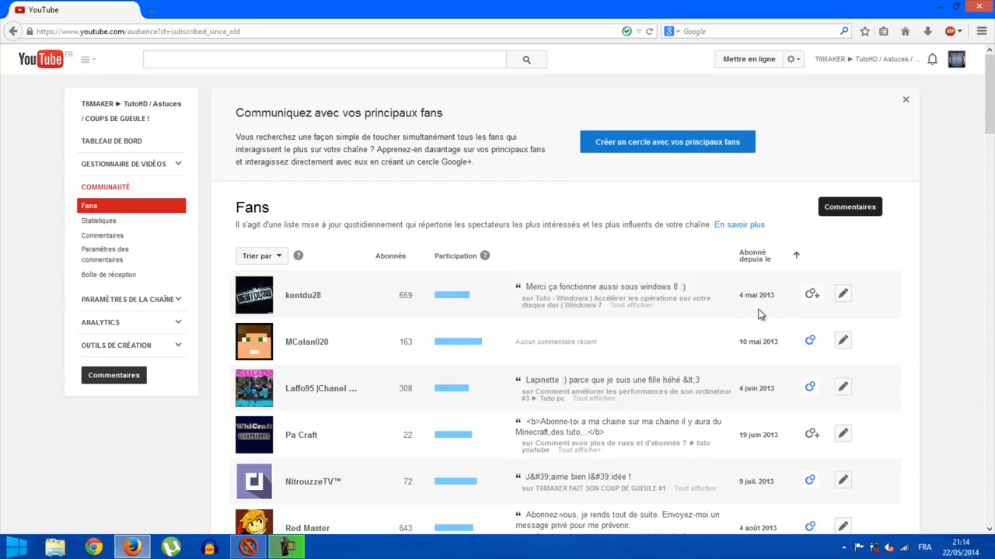
mouse_move(723, 309)
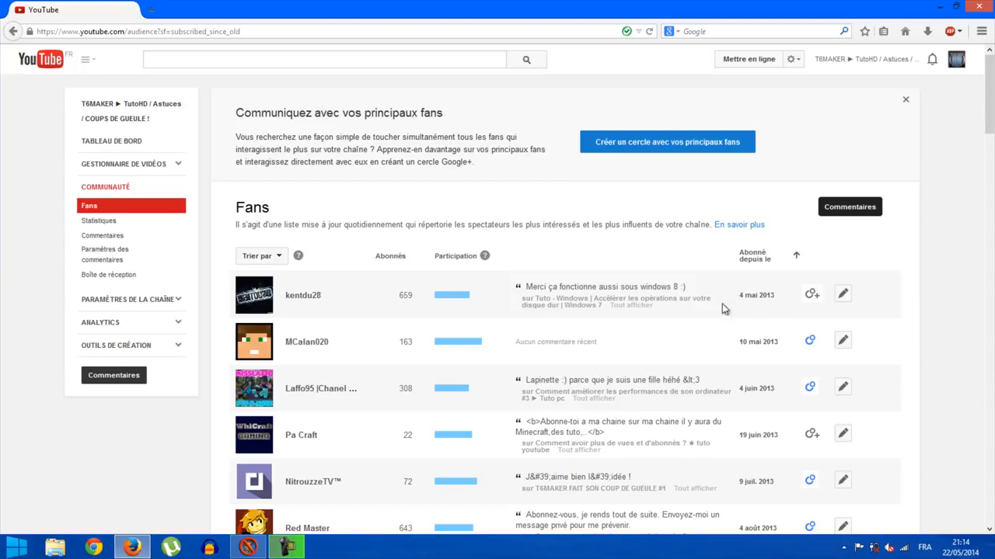
mouse_move(334, 350)
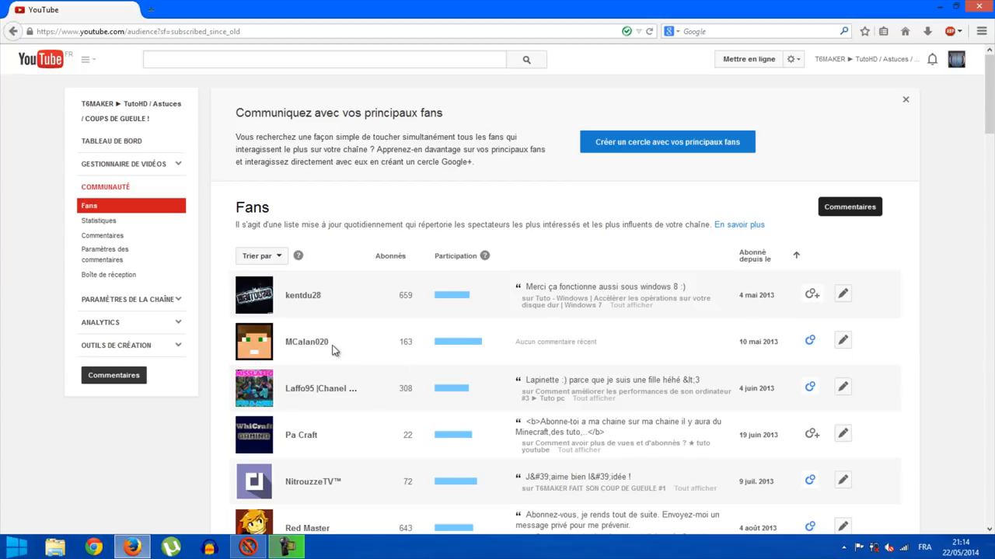
mouse_move(728, 354)
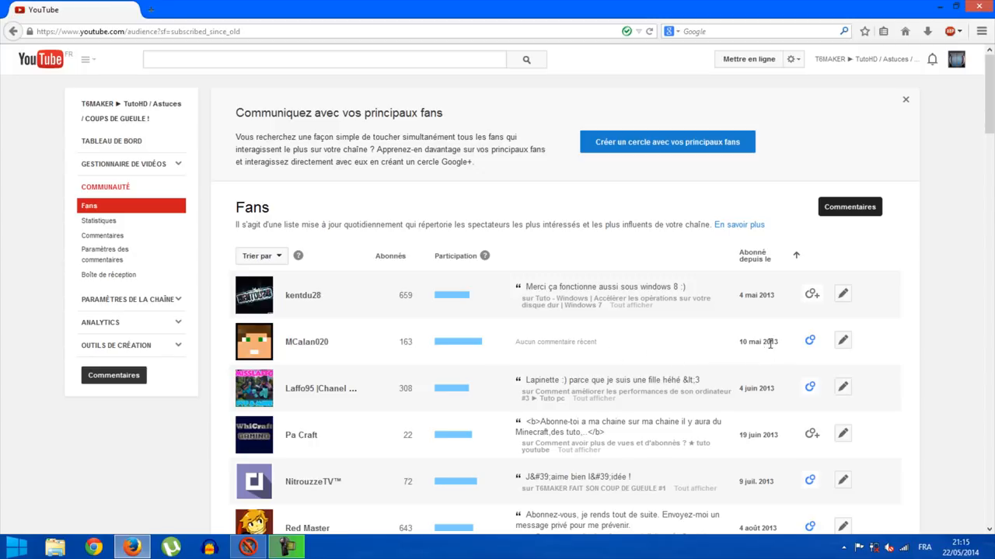
mouse_move(768, 343)
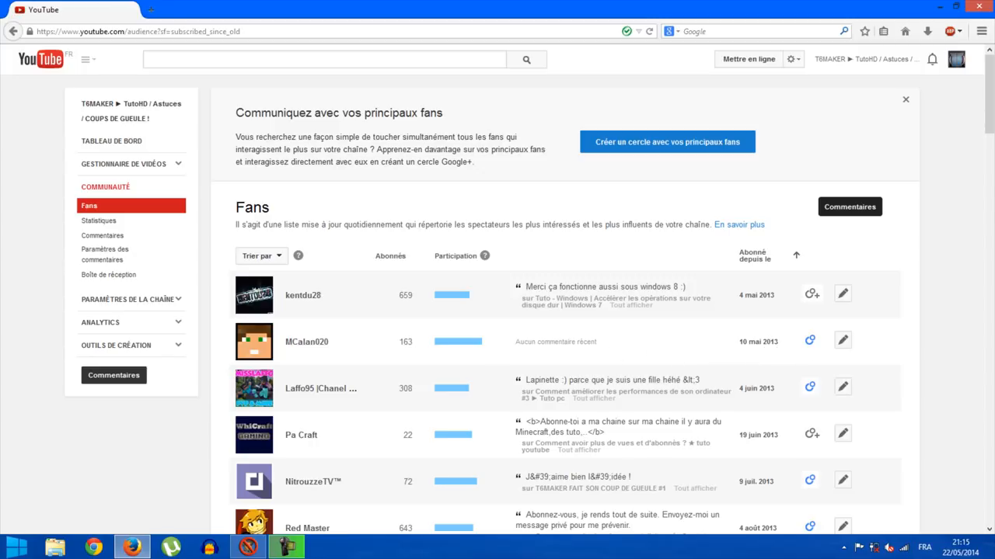
scroll("down", 3)
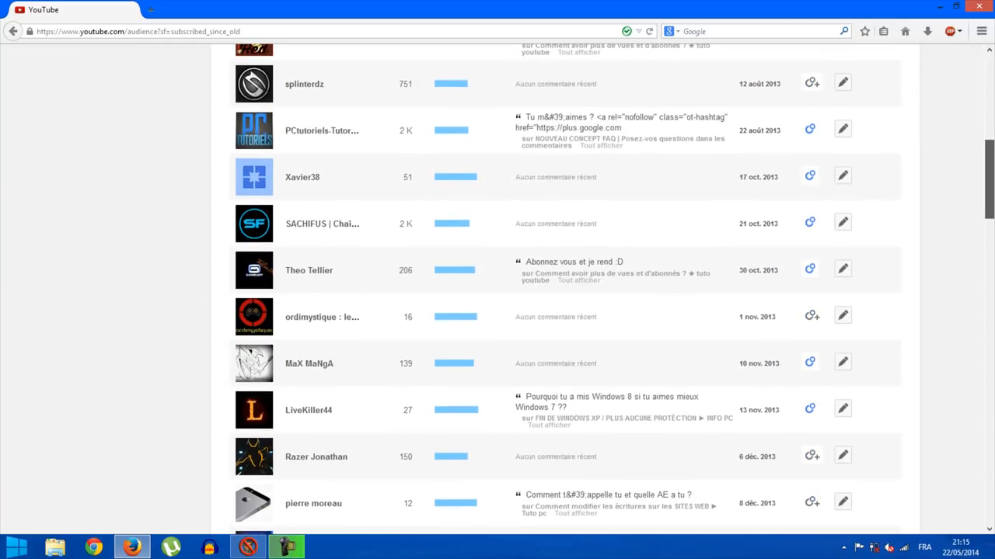
mouse_move(569, 268)
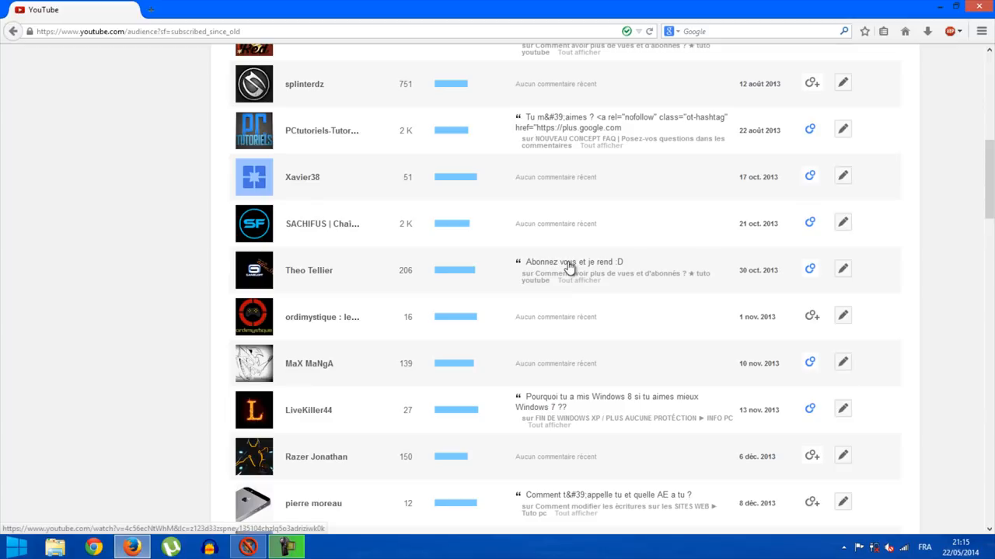
mouse_move(562, 340)
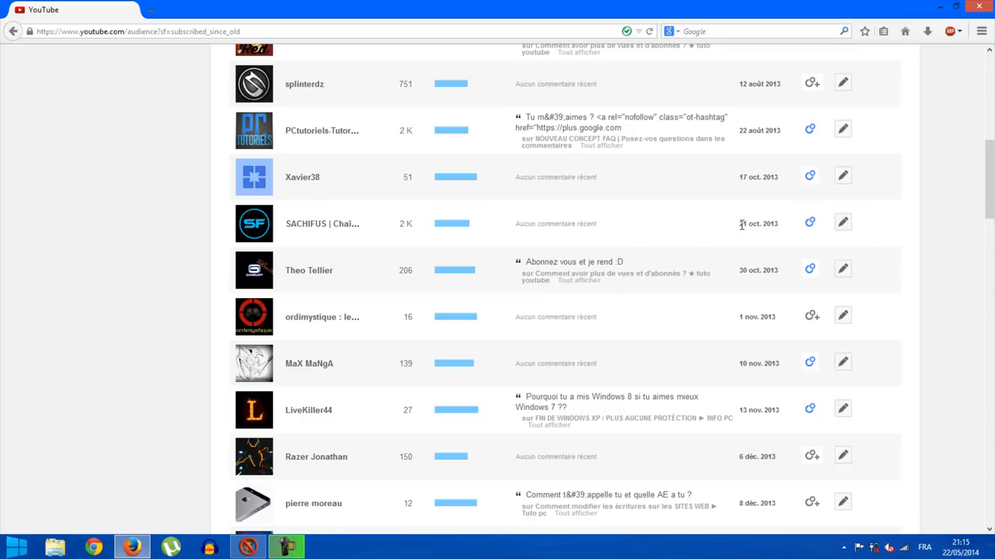
scroll("up", 3)
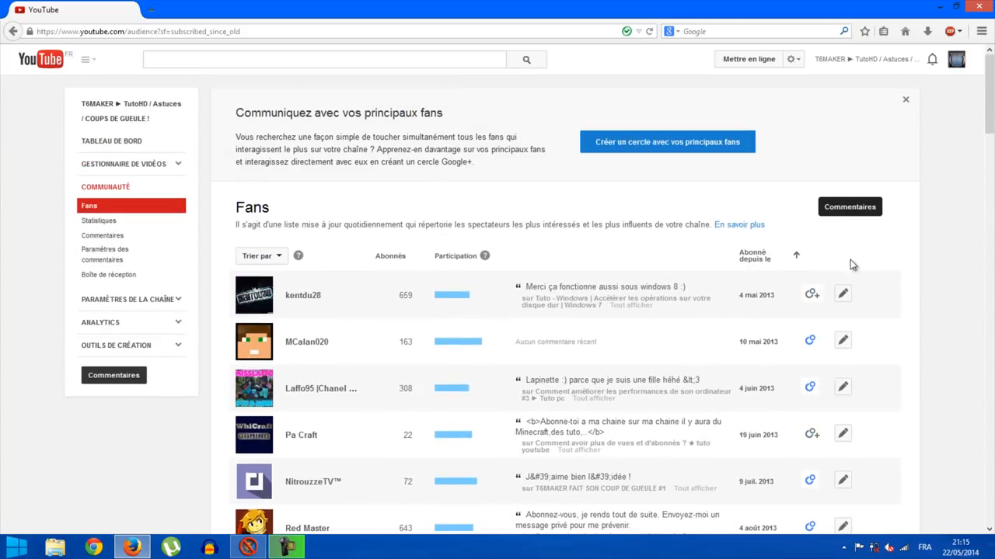
mouse_move(747, 352)
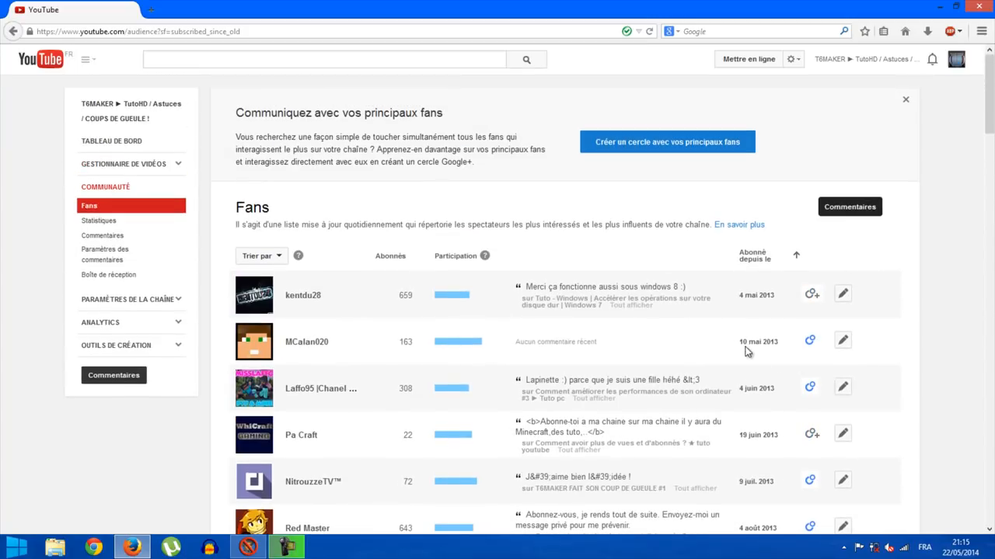
scroll("down", 3)
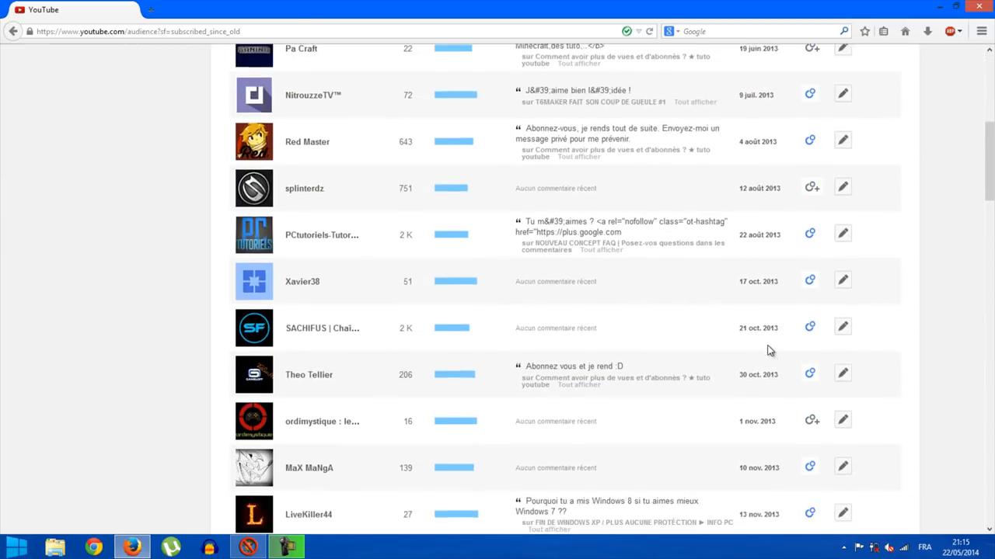
scroll("down", 3)
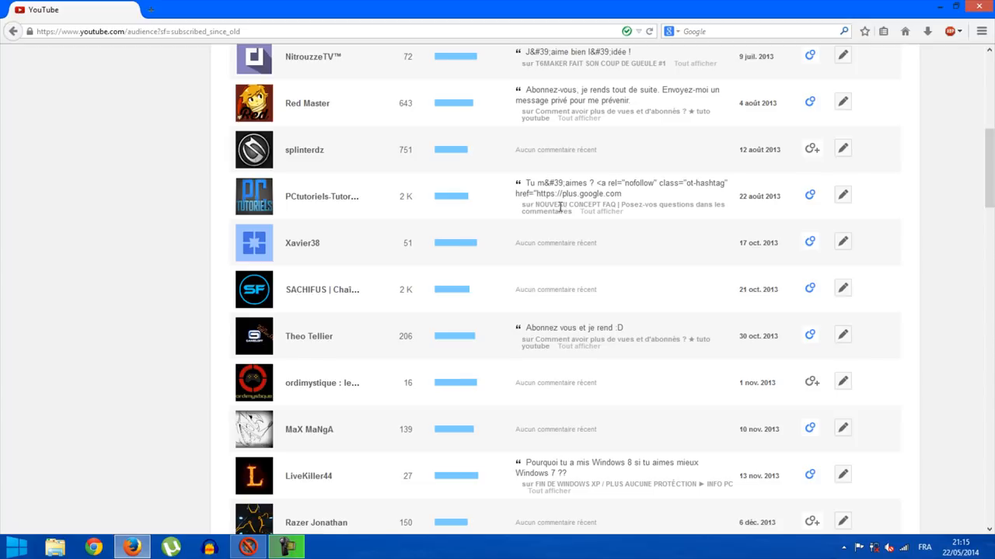
mouse_move(425, 213)
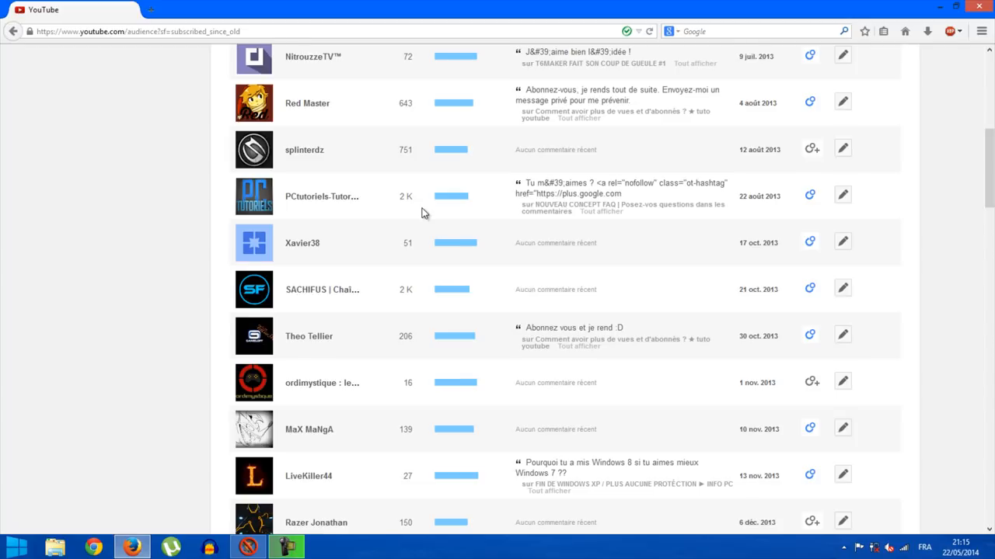
scroll("up", 3)
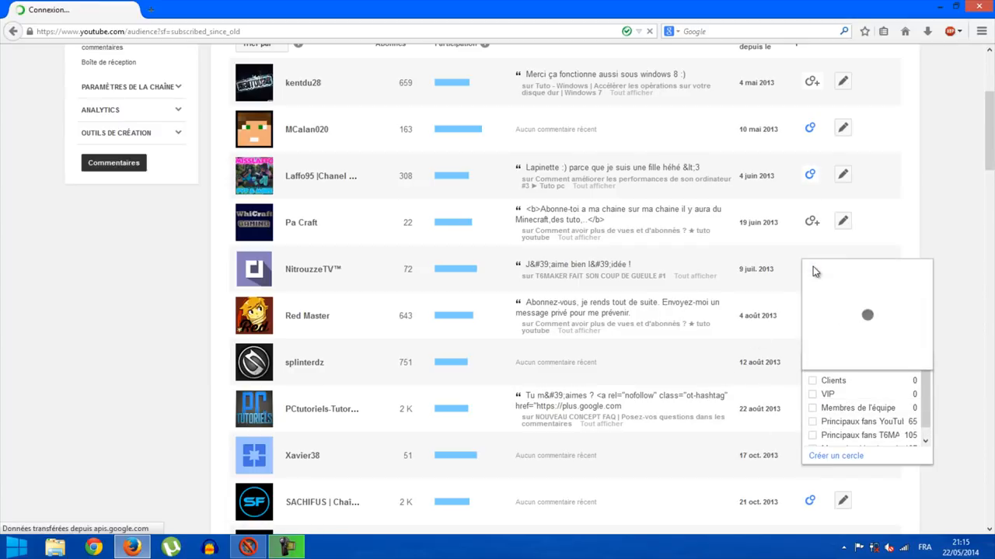
scroll("down", 3)
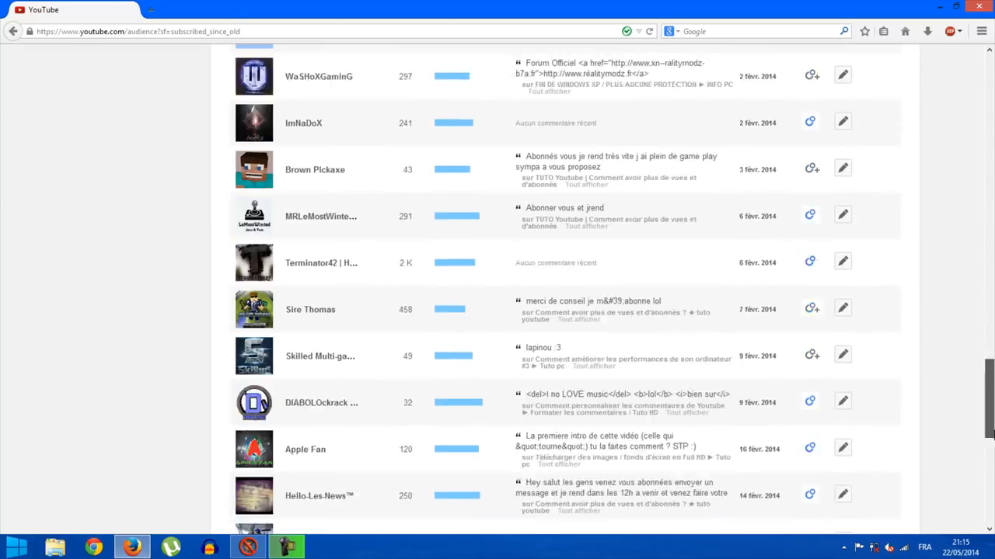
scroll("down", 3)
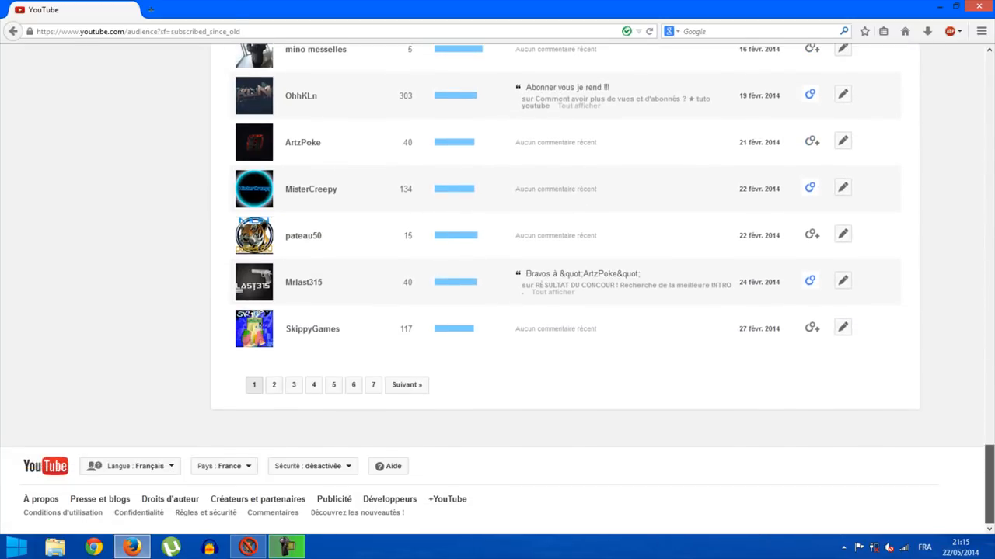
scroll("up", 3)
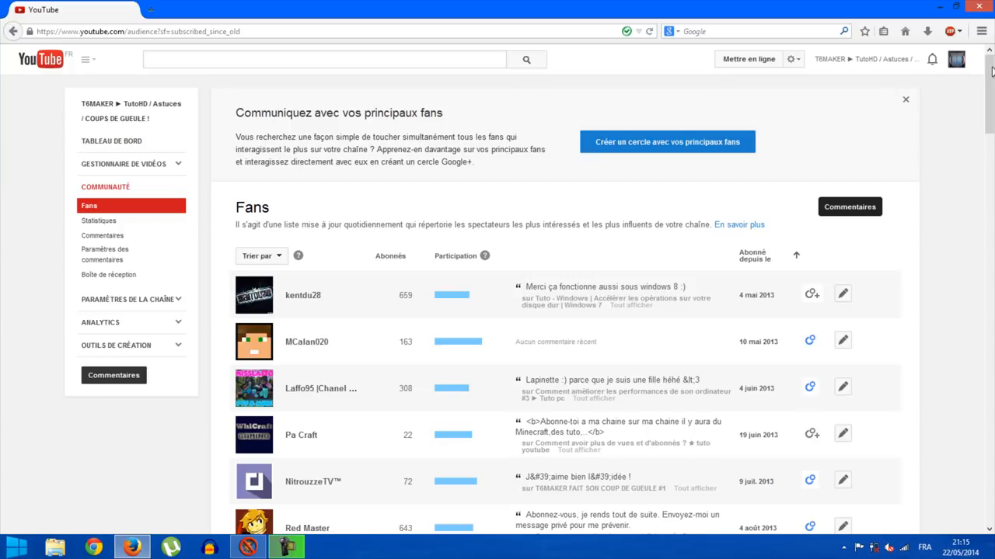